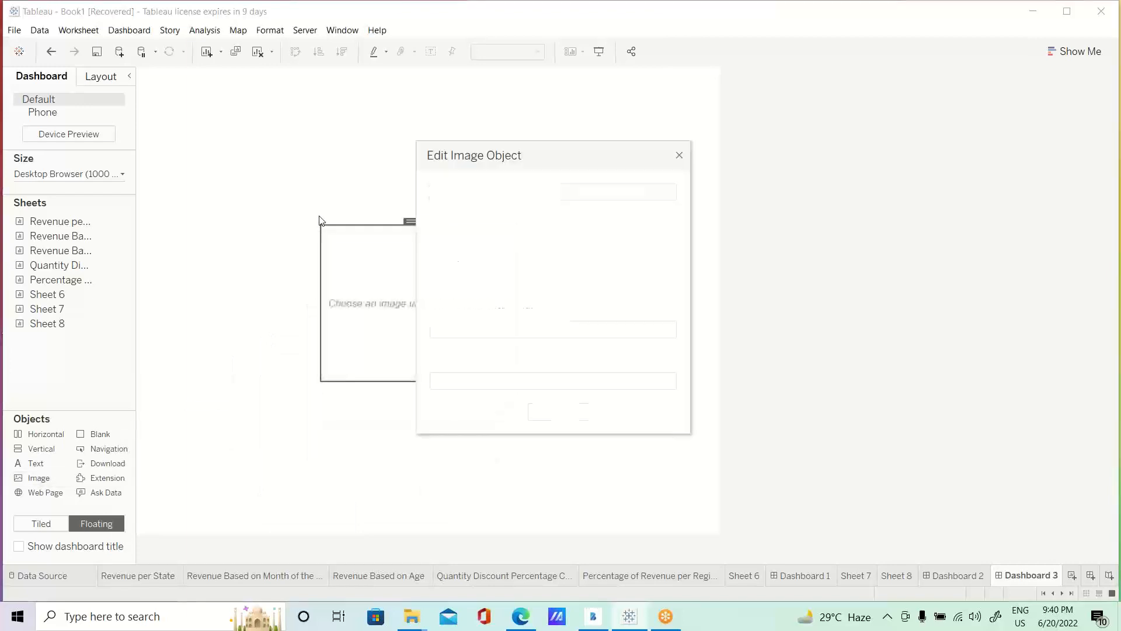
Load pexels-photo-1563356.jpeg from backgroudimages into the image object and confirm
{"action": "left_click", "coordinate": [640, 215]}
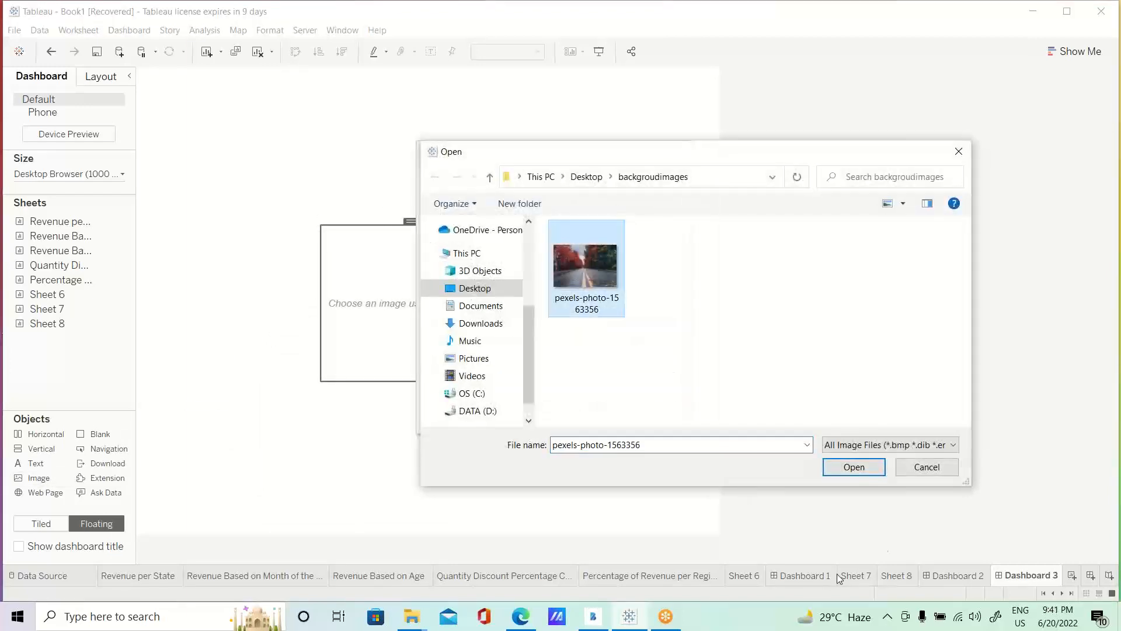
{"action": "left_click", "coordinate": [852, 468]}
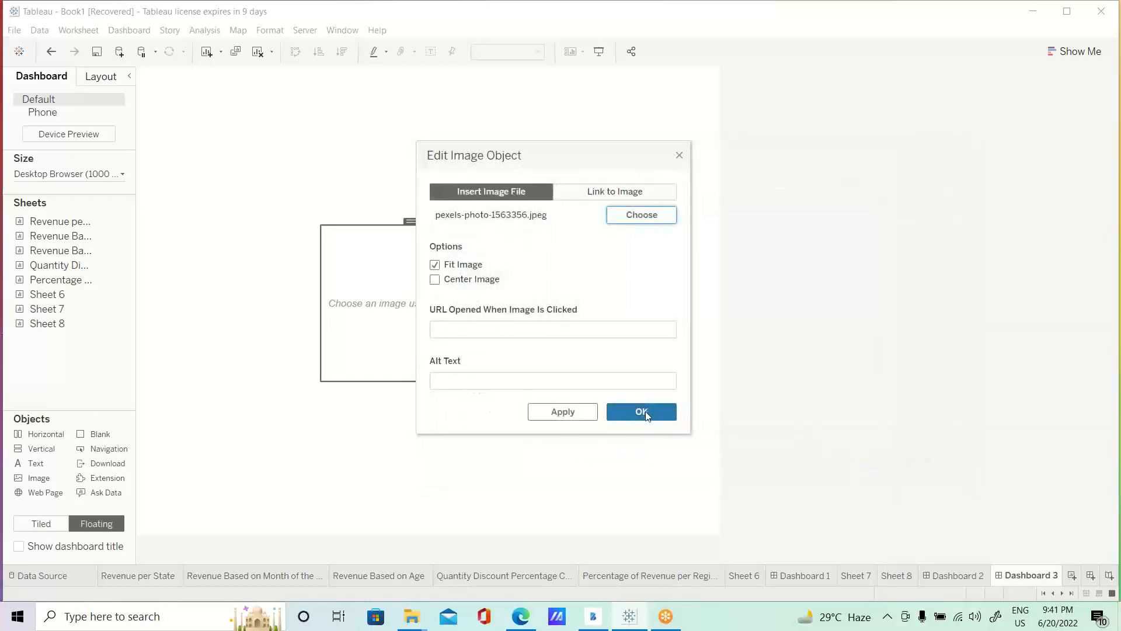
{"action": "left_click", "coordinate": [641, 412]}
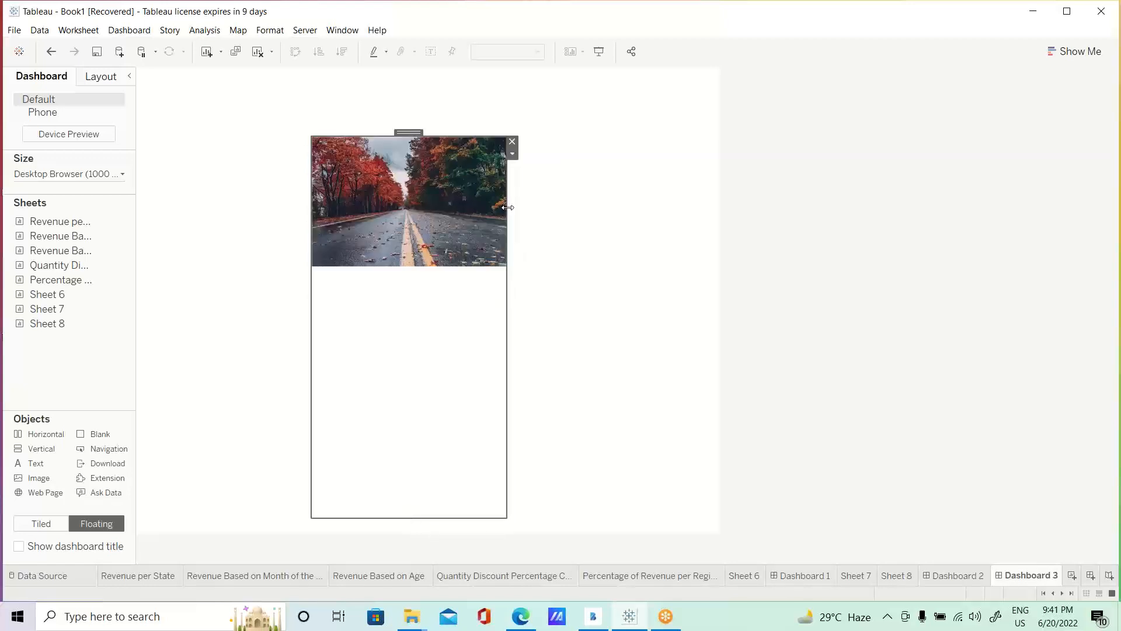
Stretch the road photo across the dashboard as a full background behind the charts
{"action": "left_click_drag", "start_coordinate": [509, 208], "coordinate": [704, 208]}
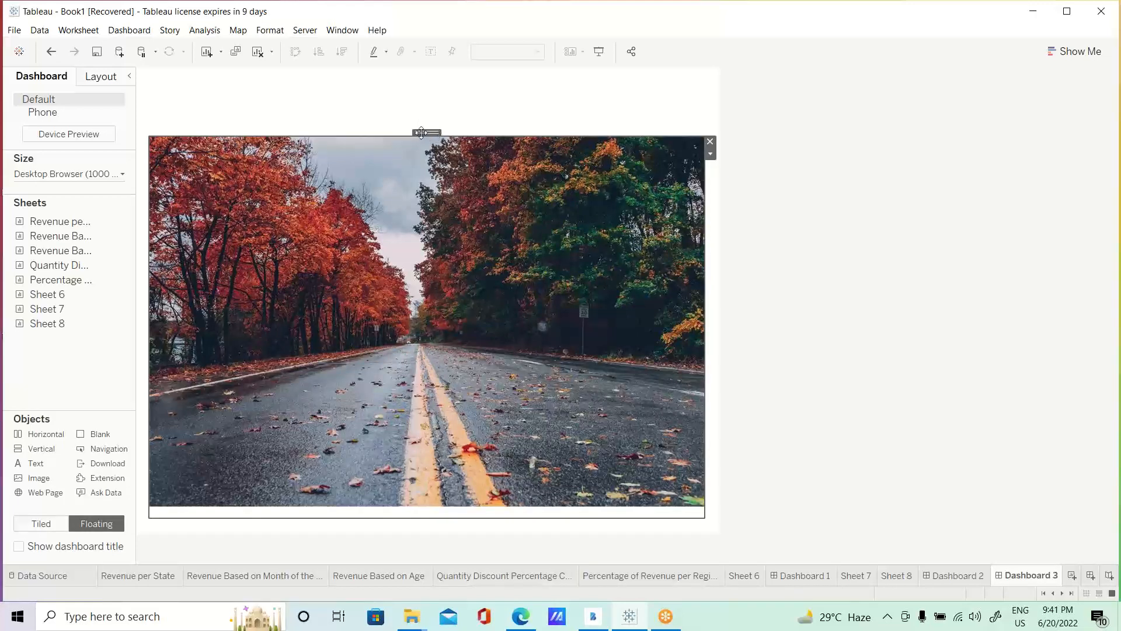
{"action": "left_click", "coordinate": [709, 141]}
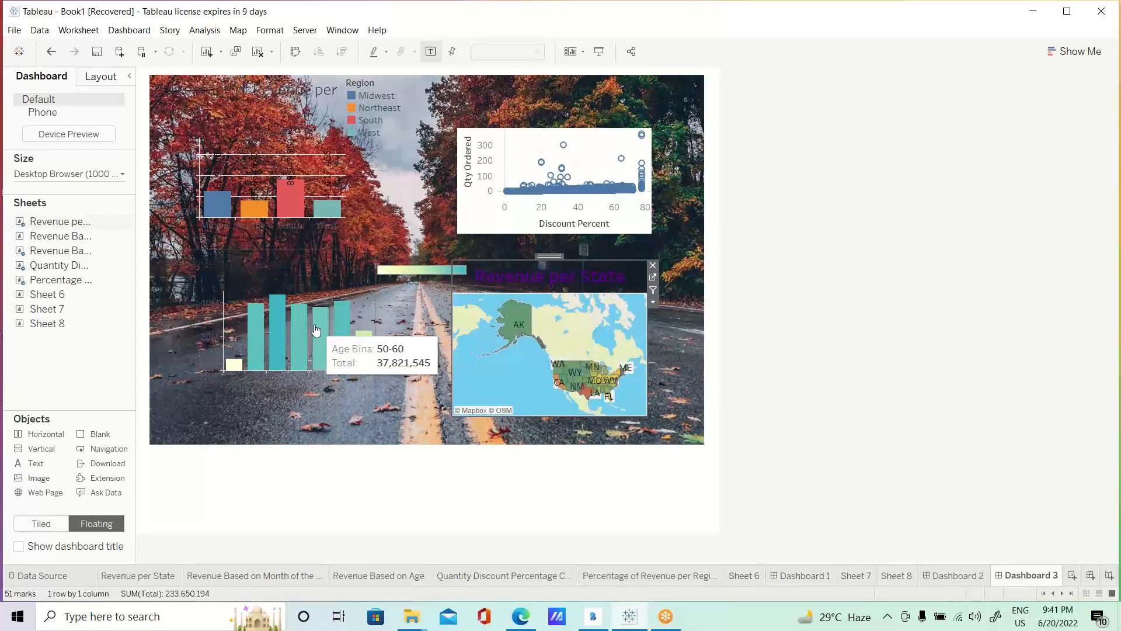
{"action": "mouse_move", "coordinate": [253, 316]}
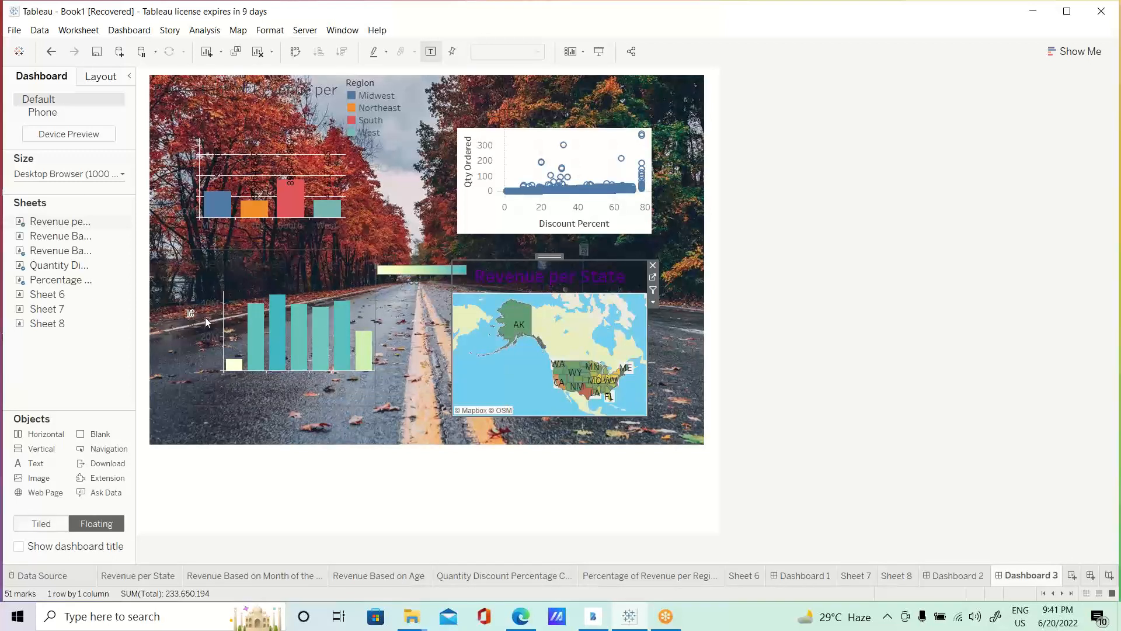
{"action": "mouse_move", "coordinate": [278, 361]}
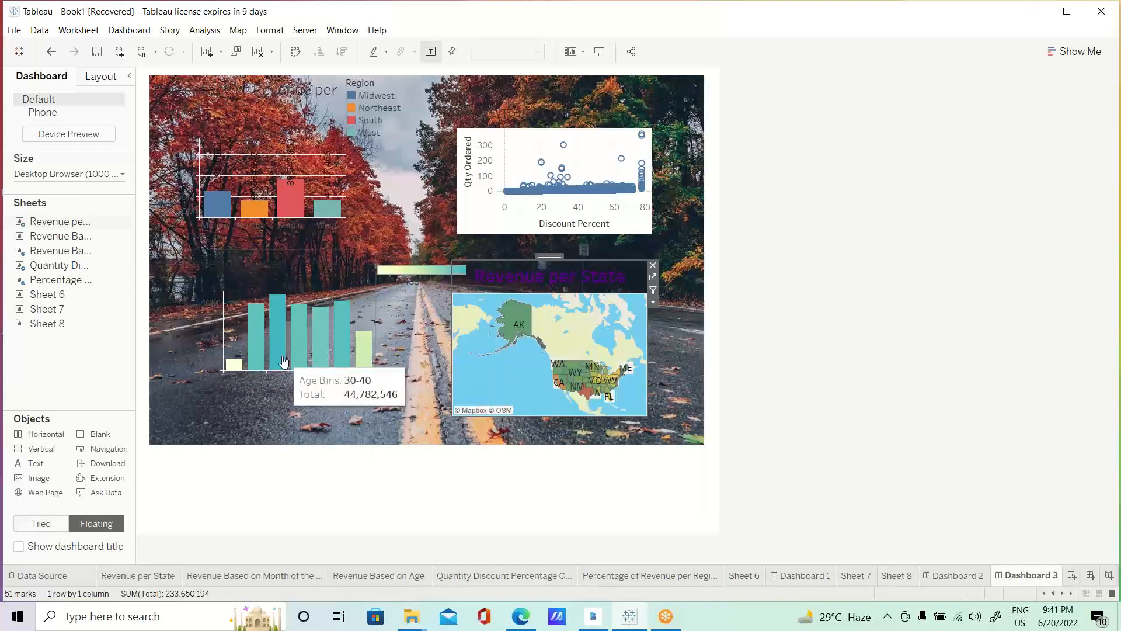